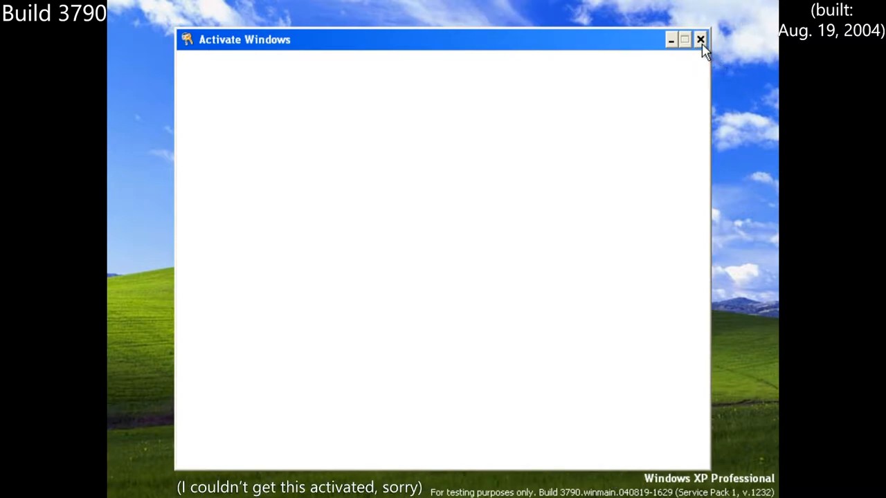
mouse_move(700, 38)
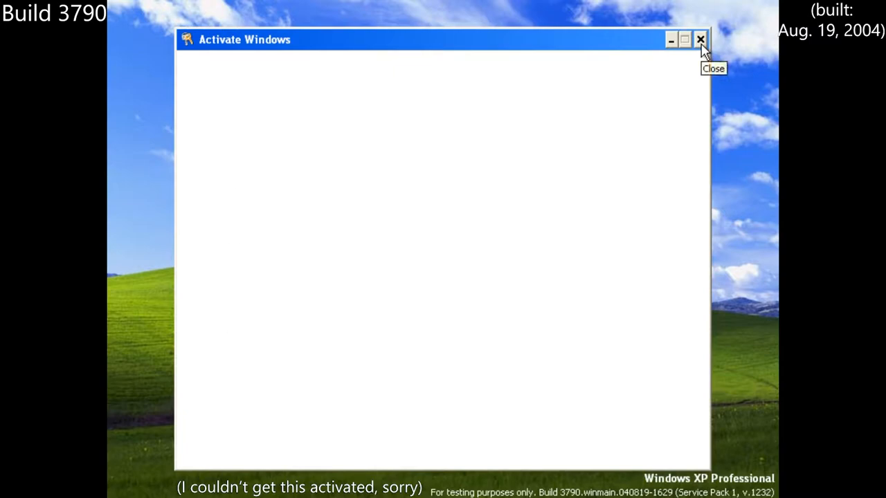
mouse_move(410, 321)
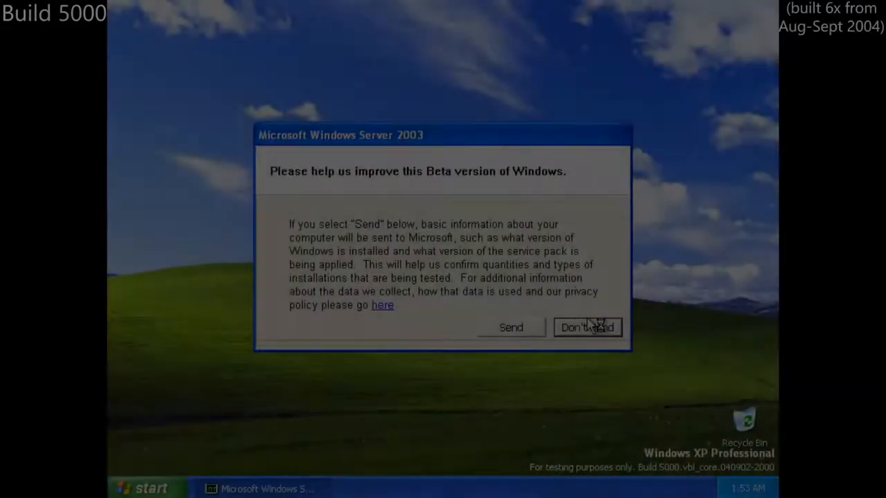
- Dismiss the beta feedback prompt, then view and close My Computer's System Properties
click(587, 327)
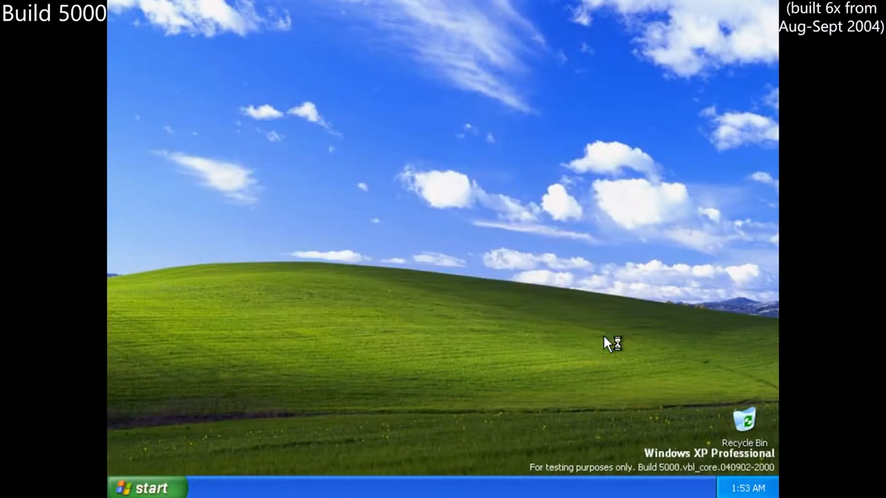
click(145, 488)
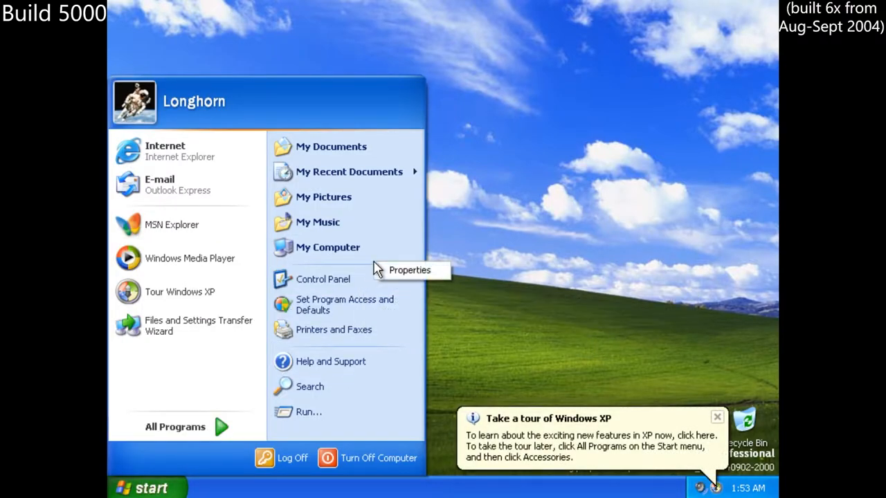
click(410, 270)
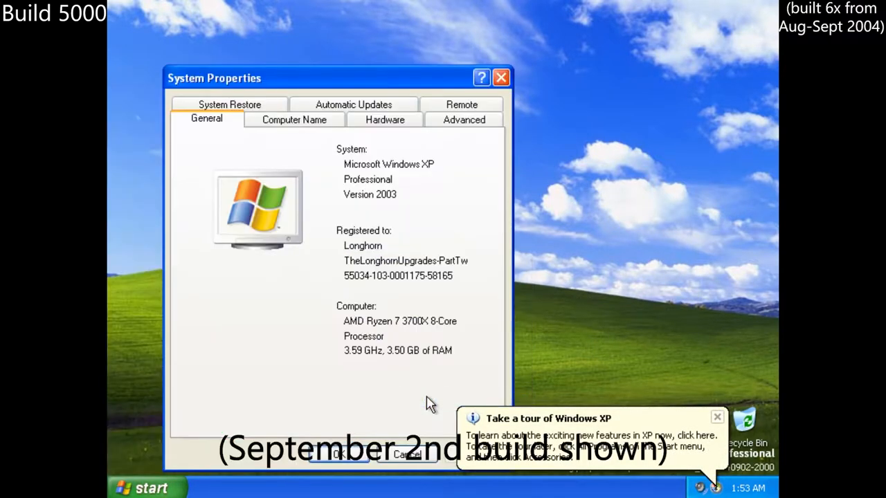
click(718, 416)
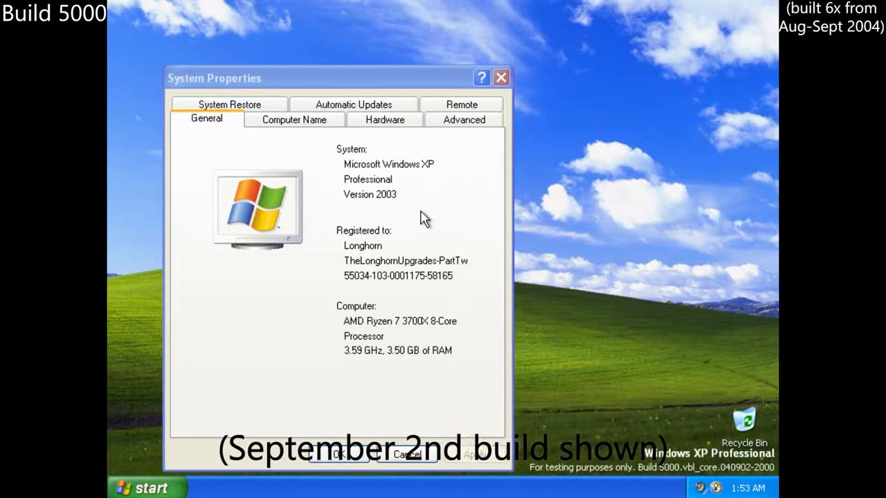
mouse_move(294, 119)
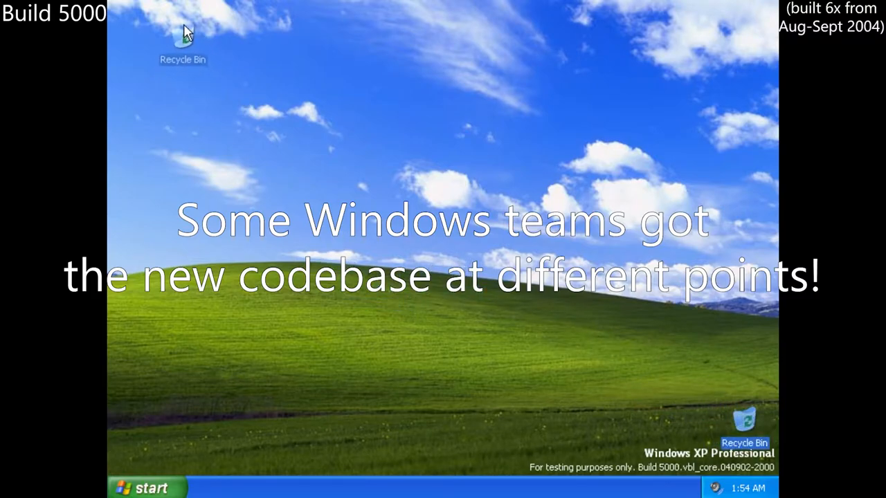
- Show About Windows from My Documents, reporting version 6.0 build 5000
click(145, 487)
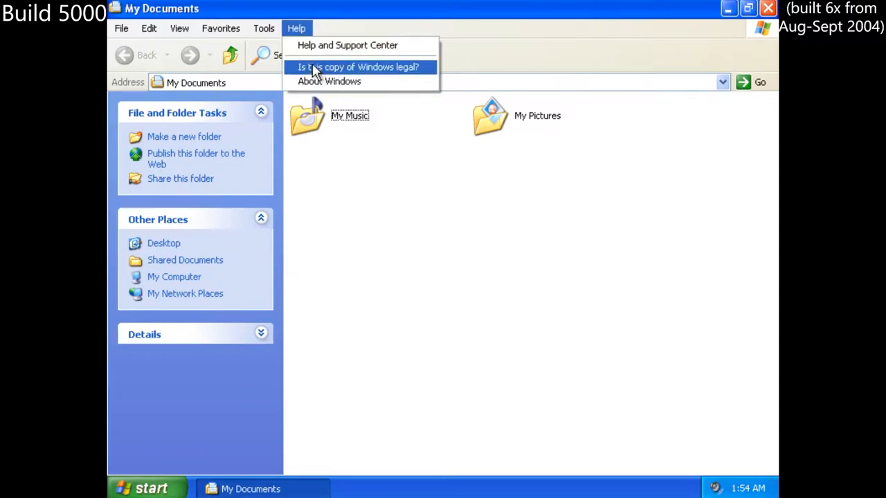
click(330, 80)
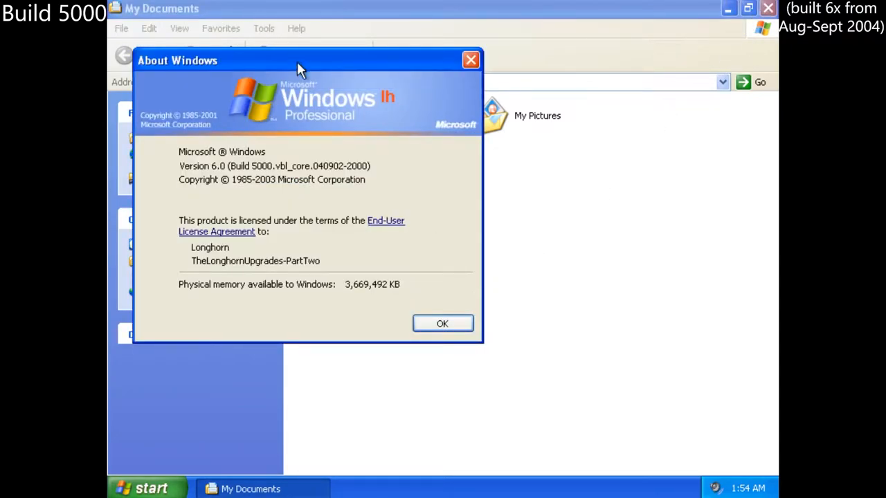
mouse_move(395, 99)
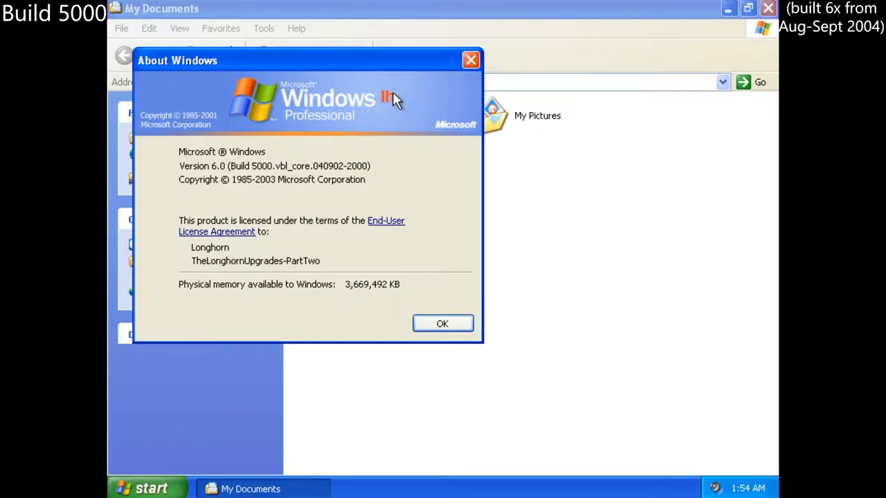
click(444, 324)
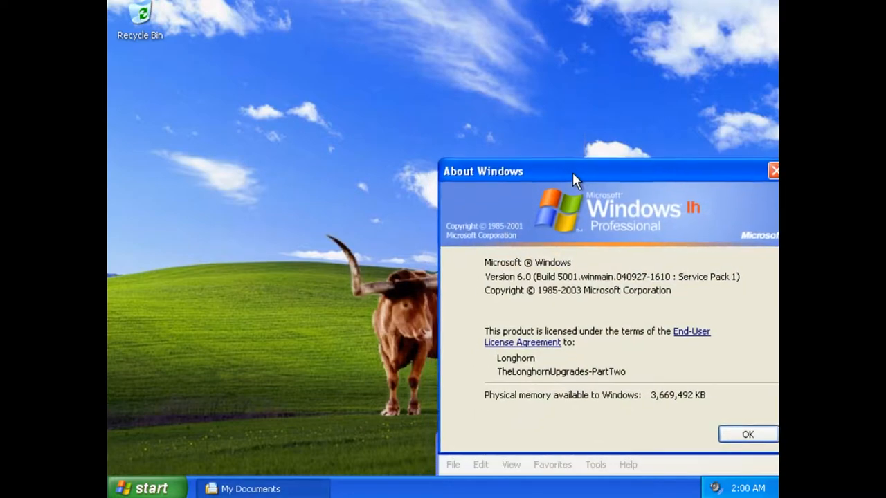
- Move About Windows aside, close it and My Documents, then bring up the Start menu
drag(574, 172, 667, 124)
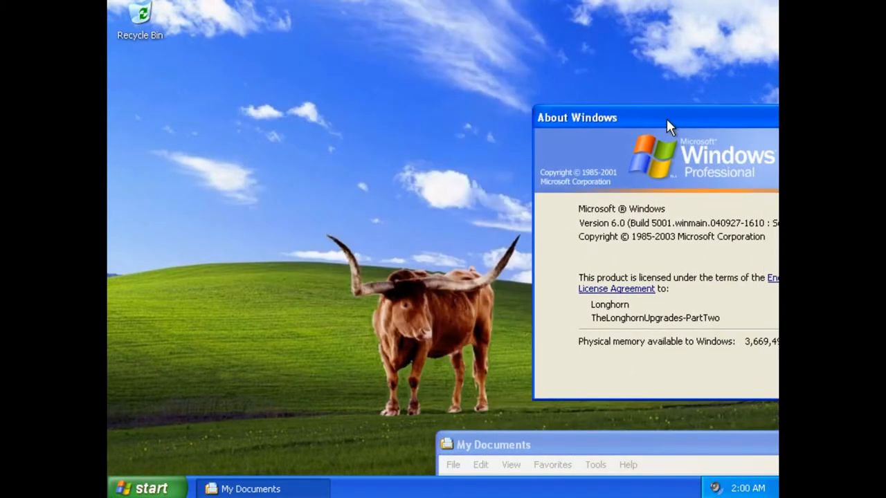
drag(667, 124, 556, 7)
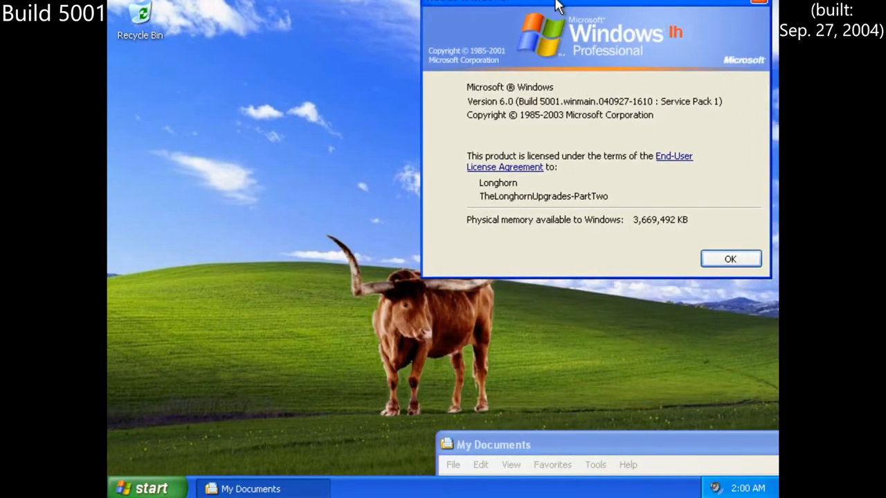
click(731, 259)
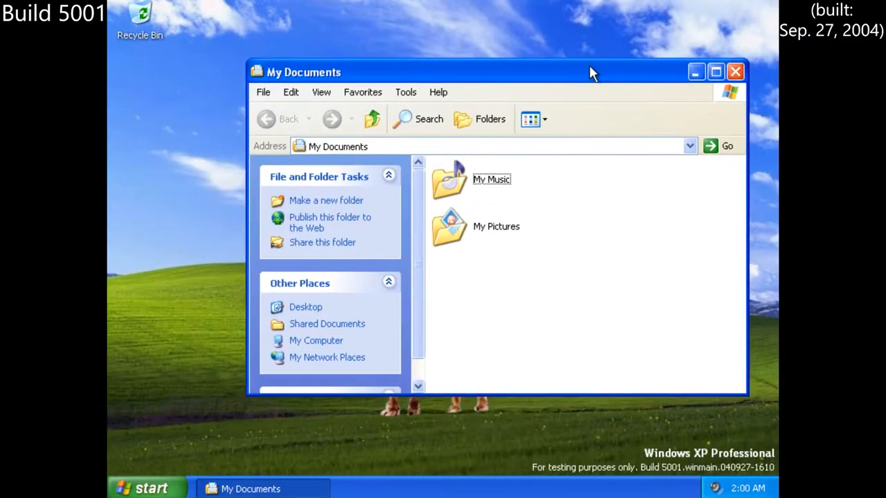
click(735, 72)
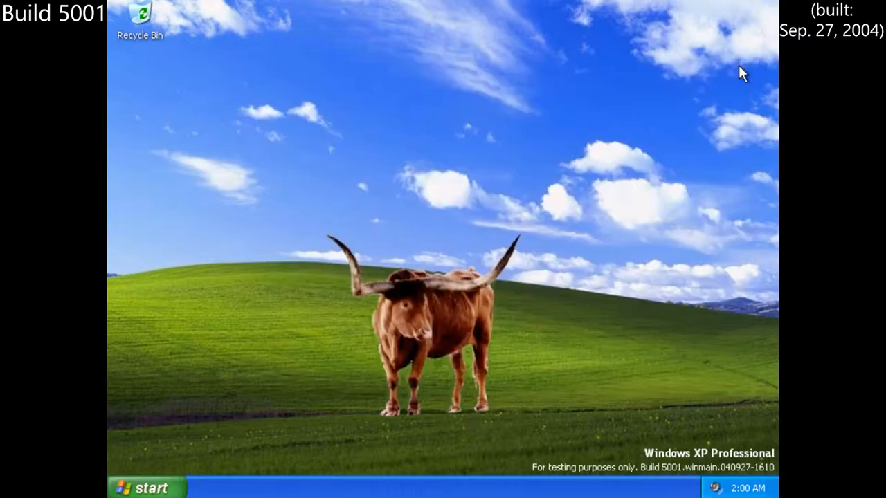
mouse_move(736, 81)
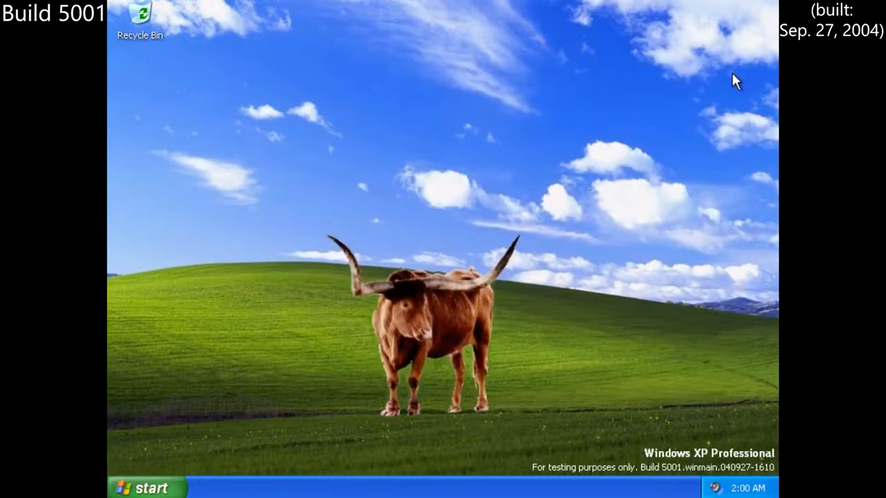
mouse_move(665, 360)
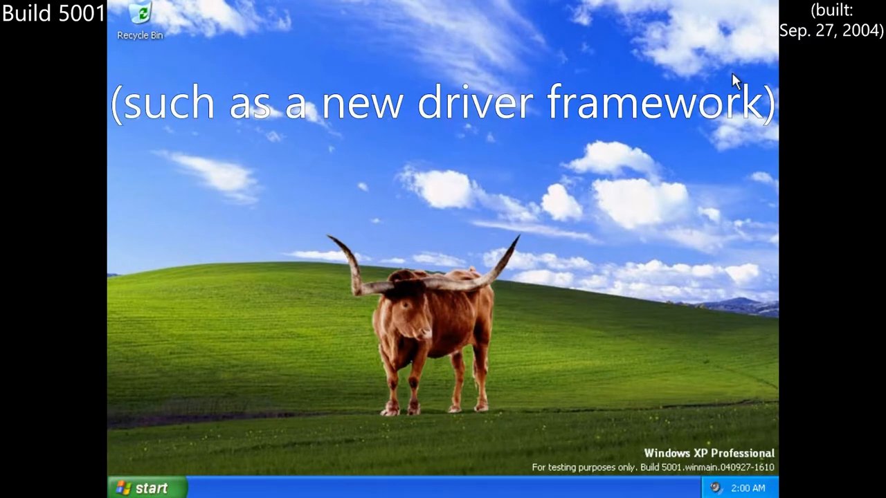
click(146, 488)
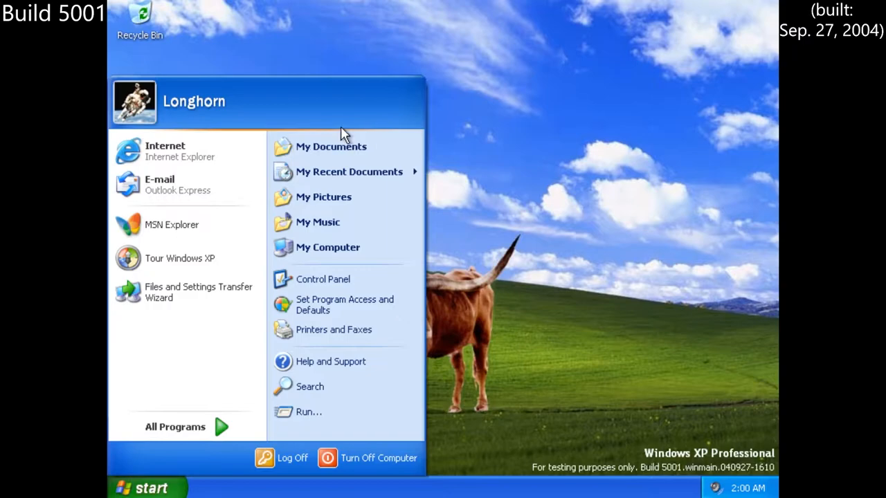
mouse_move(173, 446)
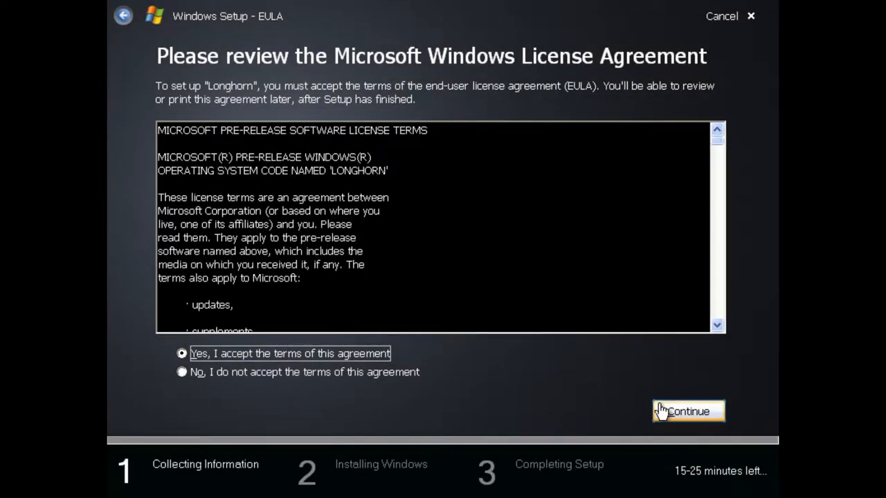
- Accept the license and choose a clean installation onto Partition 1 of Disk 0
click(688, 411)
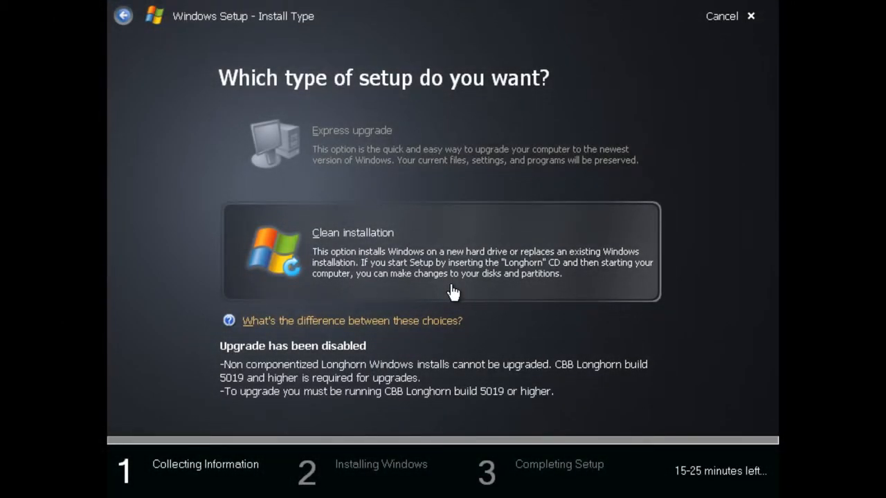
click(443, 252)
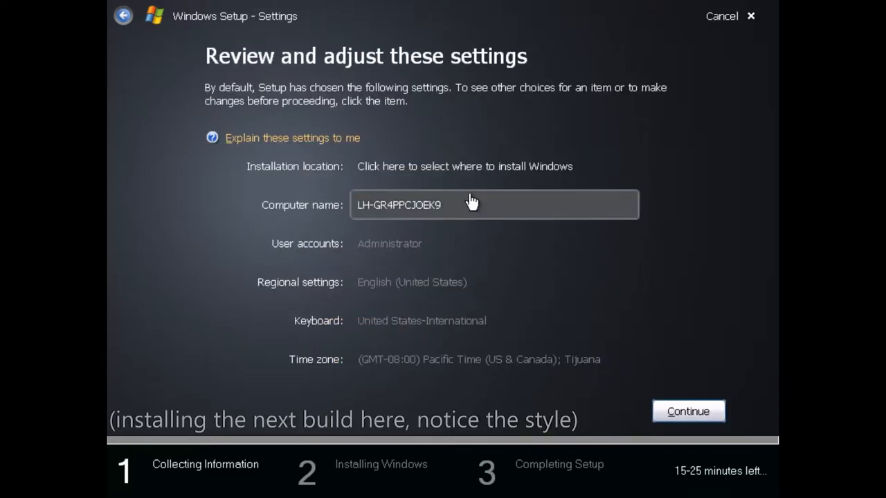
click(465, 166)
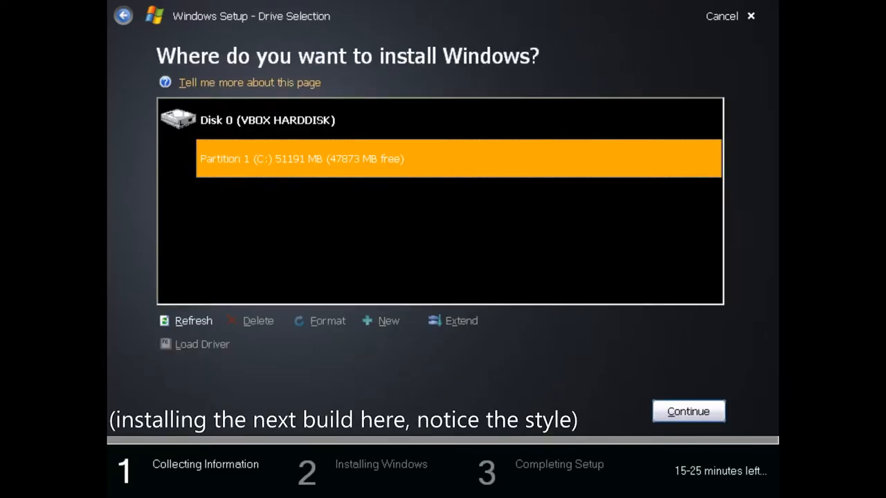
click(687, 412)
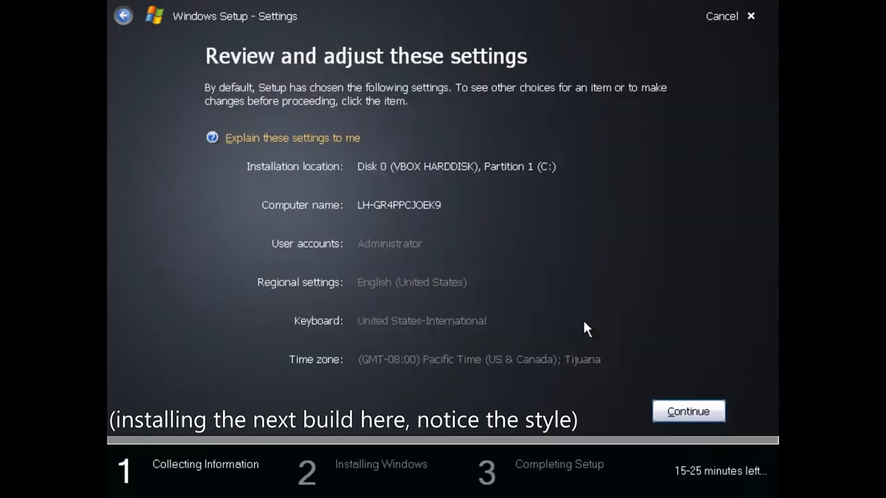
- Keep R11 as the computer name, confirm the settings and let Setup finish on its own
click(399, 205)
text(R11)
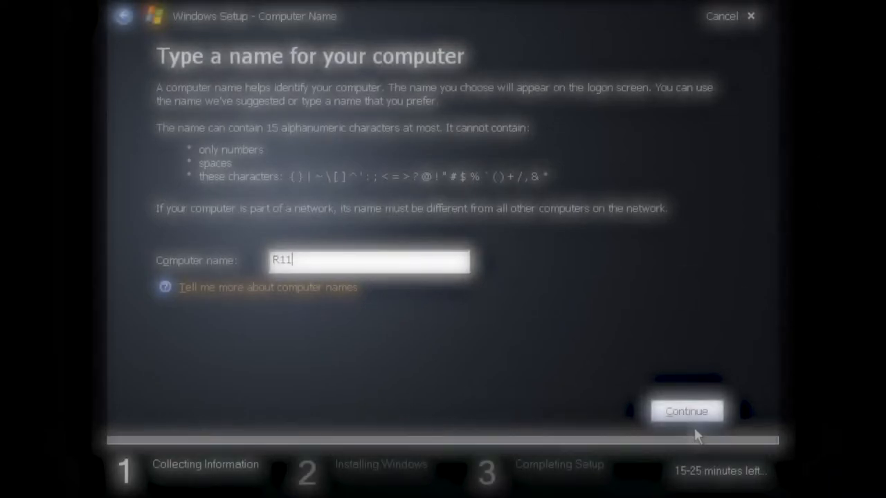
click(686, 410)
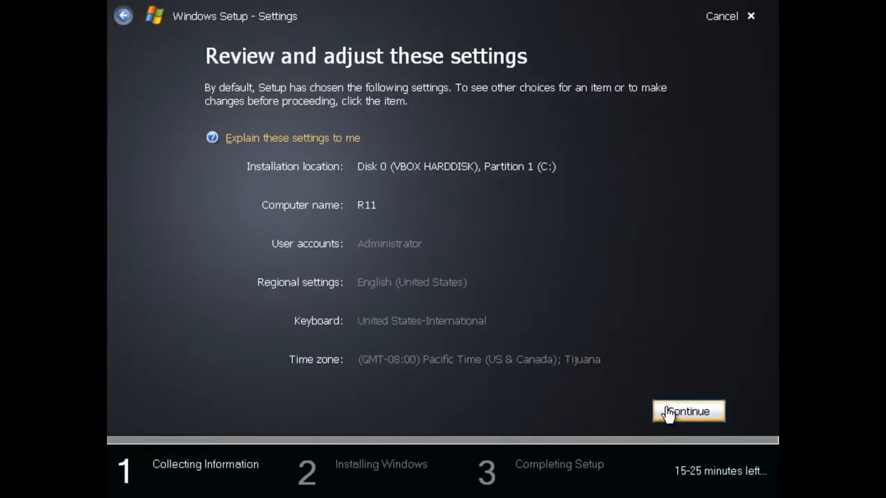
click(689, 411)
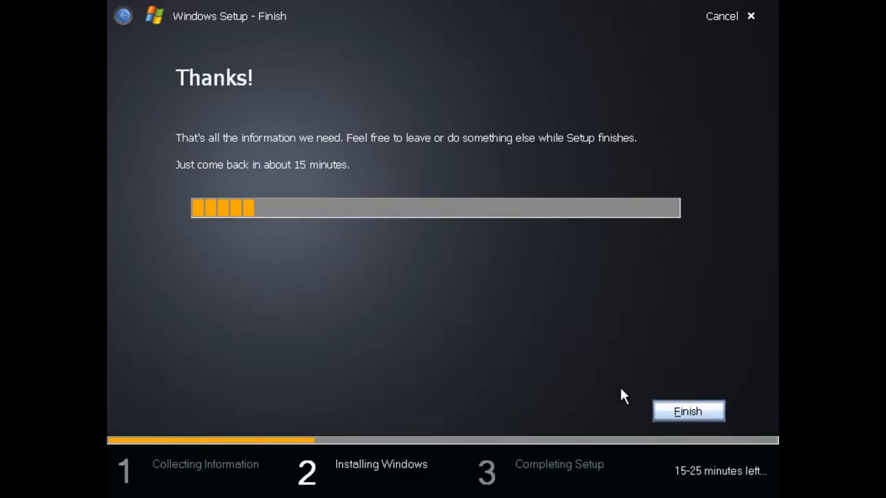
mouse_move(640, 408)
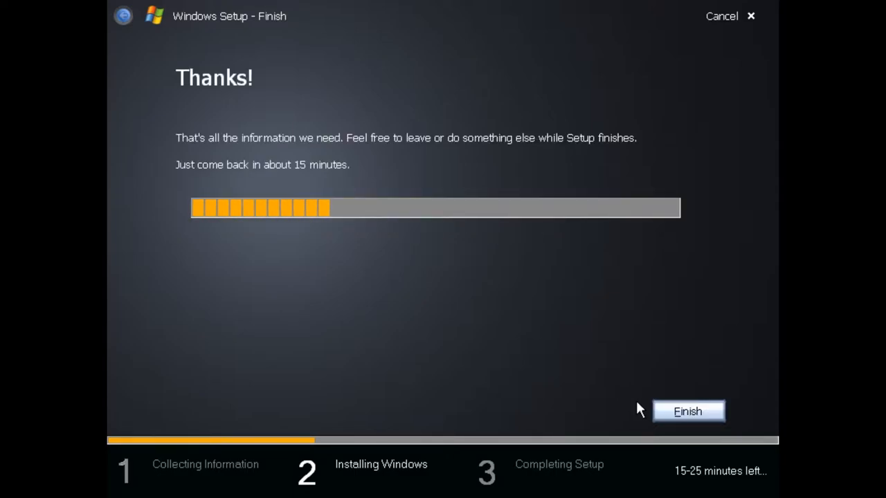
click(688, 411)
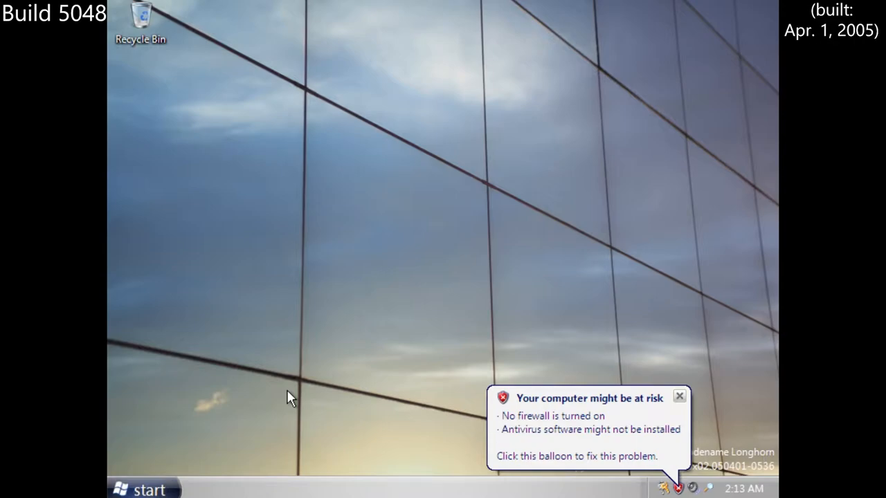
mouse_move(412, 372)
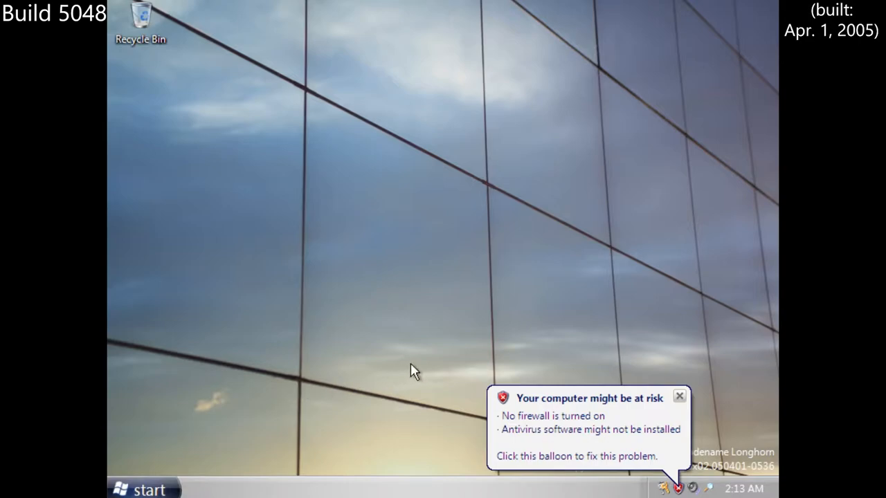
- Launch Windows Media Player from All Programs in the Start menu
click(144, 489)
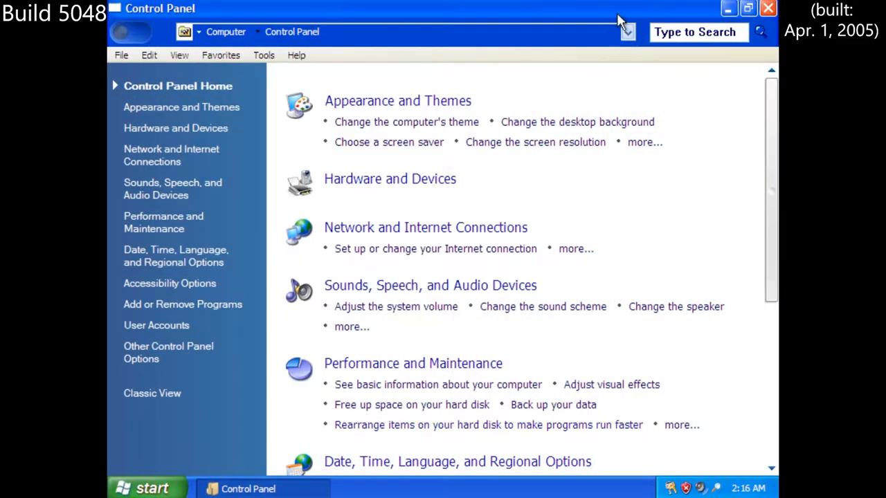
click(146, 487)
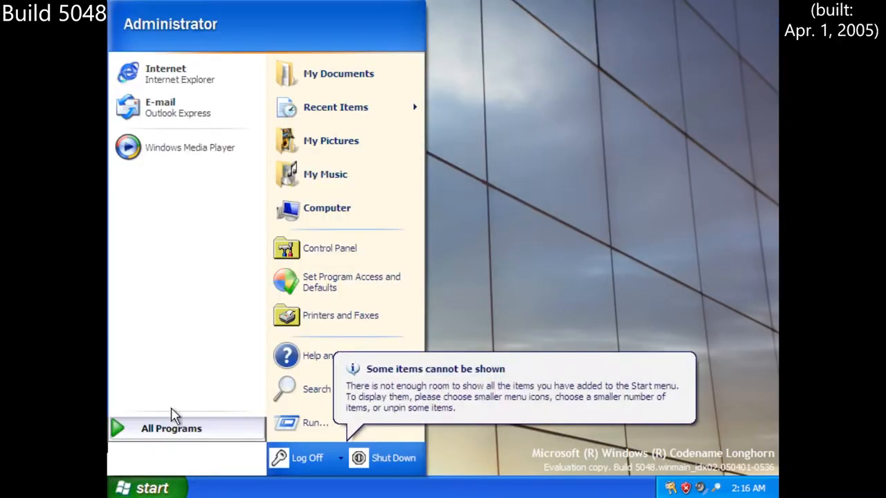
click(172, 428)
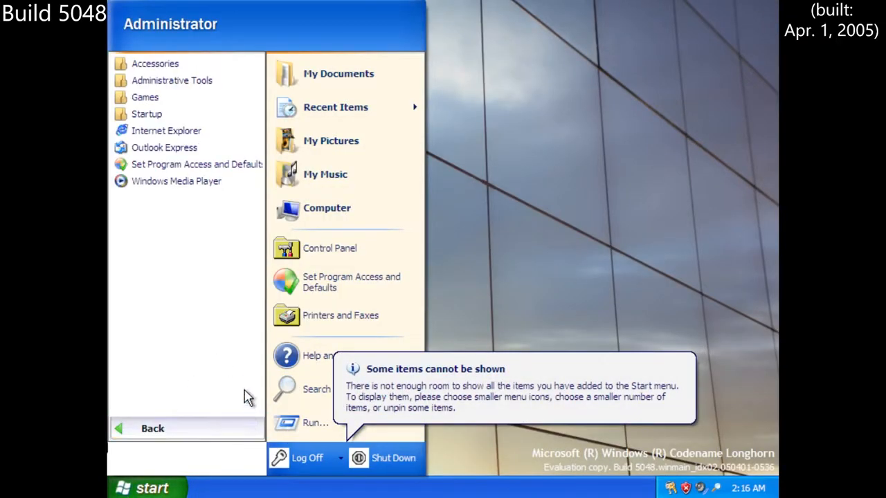
click(176, 180)
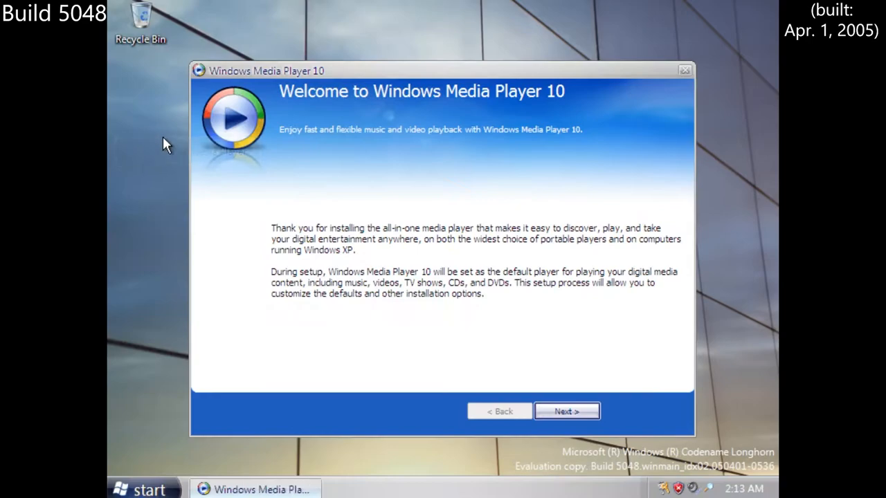
- Finish the Media Player 10 first-run wizard with default privacy and file type options
click(567, 412)
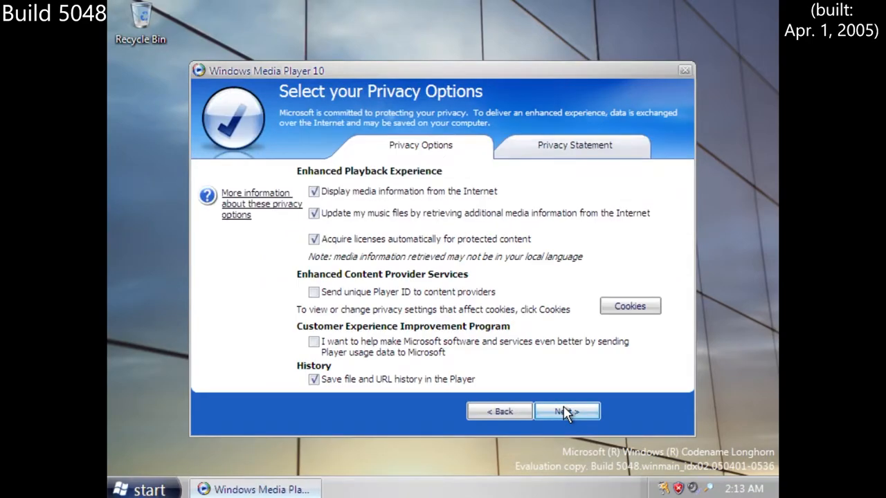
click(567, 411)
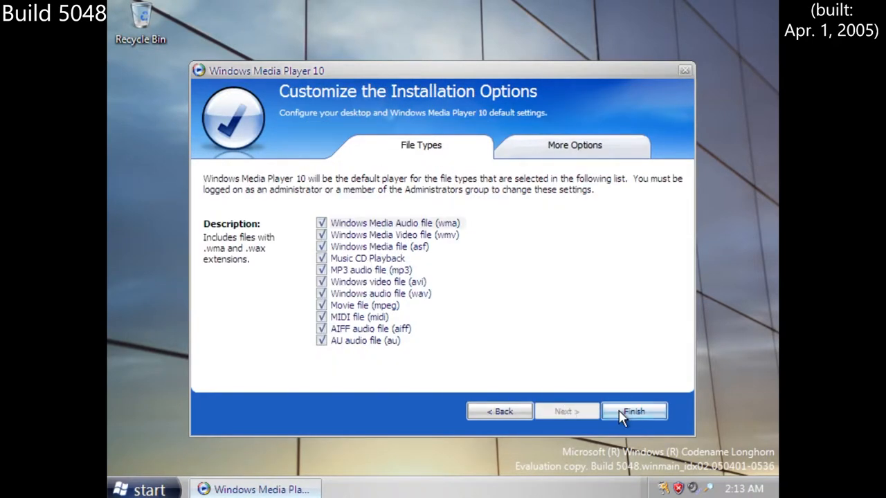
click(634, 412)
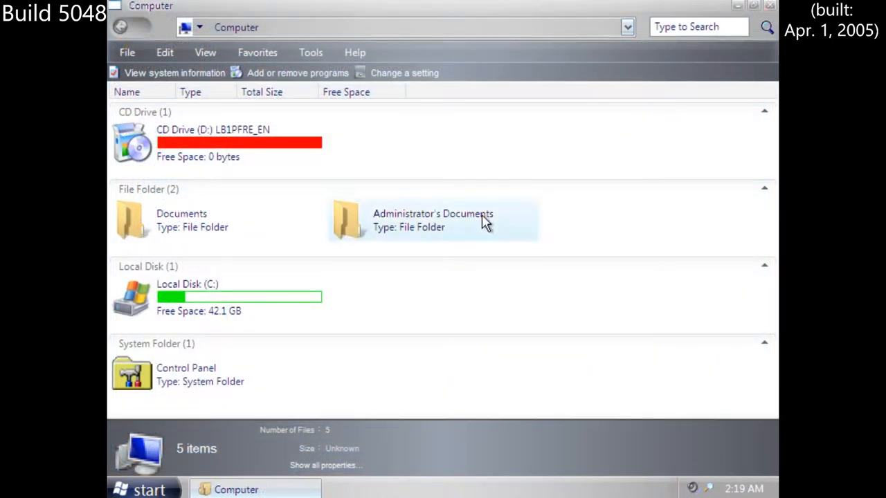
mouse_move(349, 334)
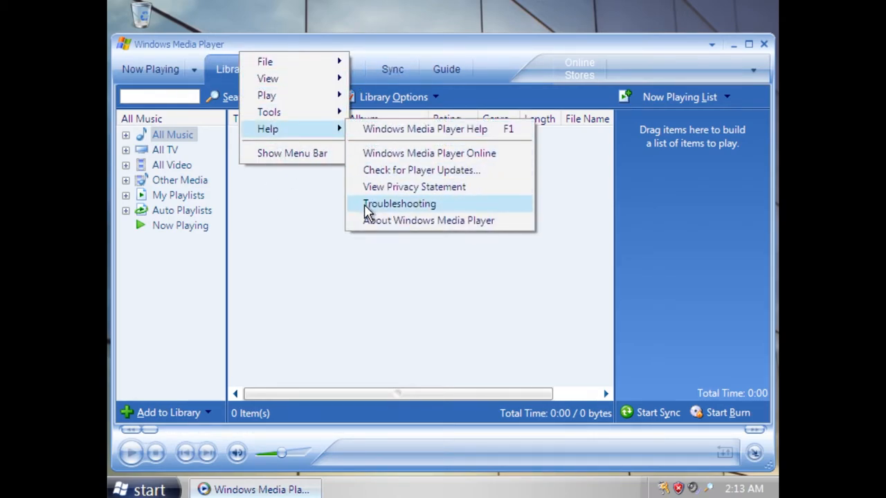
- Check About Windows Media Player reports version 10.00.00.3658 and dismiss it
click(428, 220)
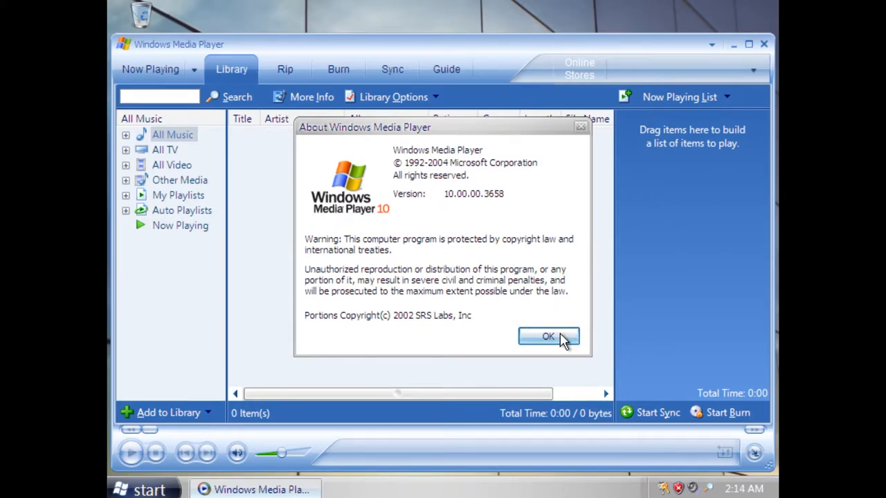
click(548, 338)
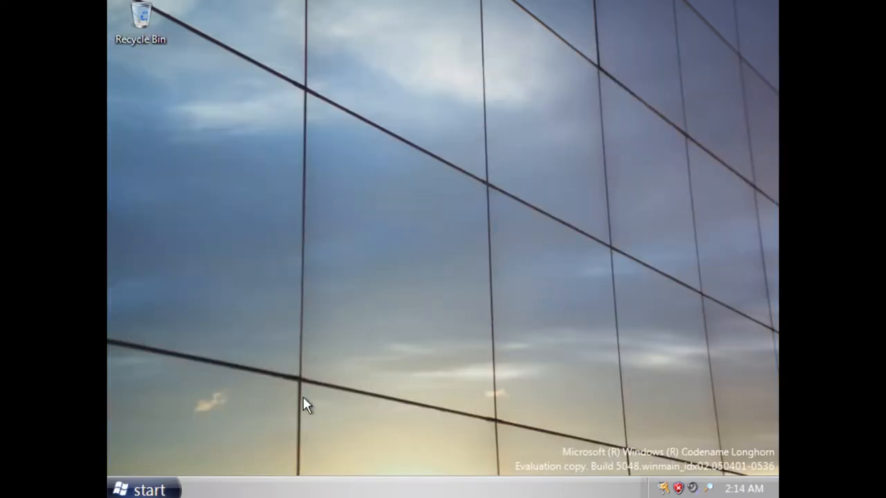
click(144, 487)
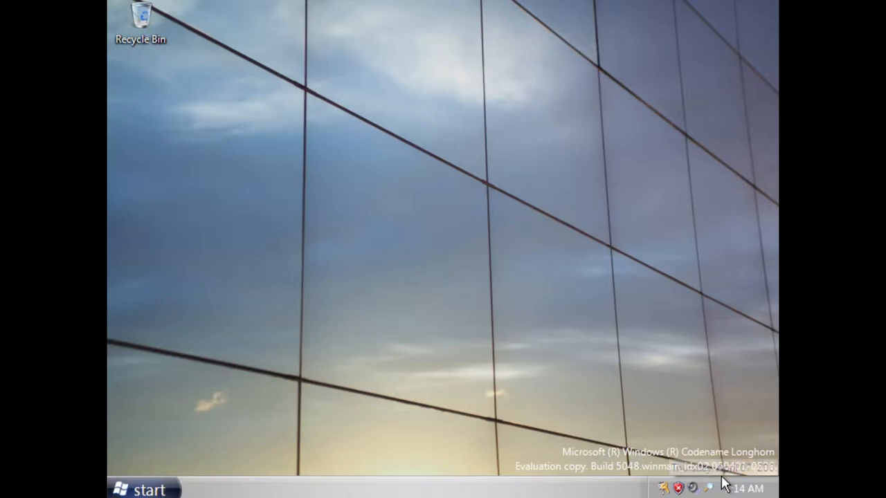
click(142, 488)
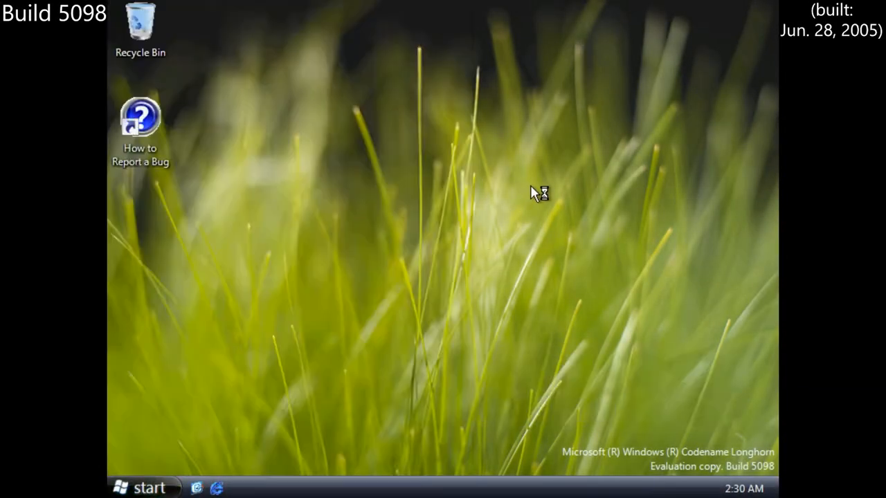
- In Display Properties Appearance, keep Aero style for windows and buttons
click(141, 487)
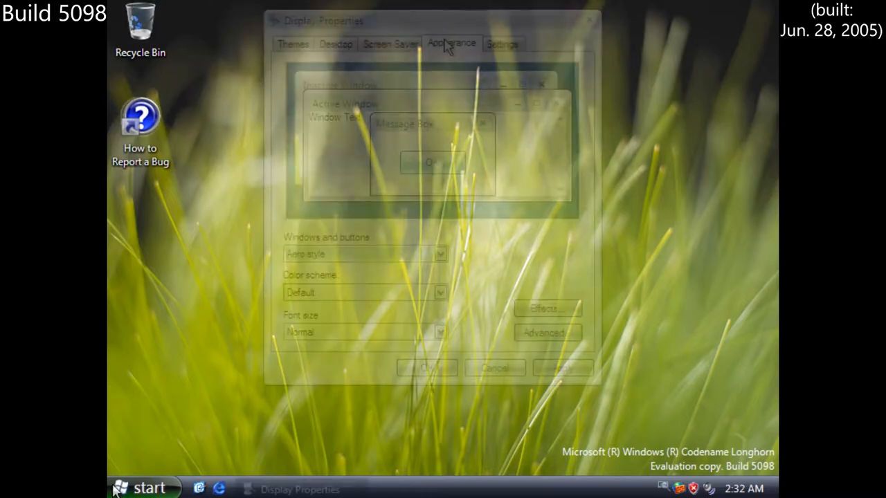
click(441, 255)
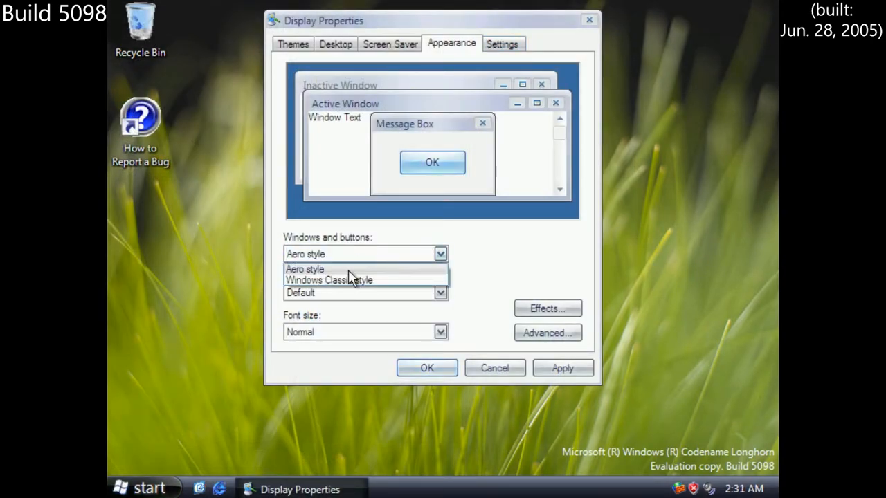
click(304, 268)
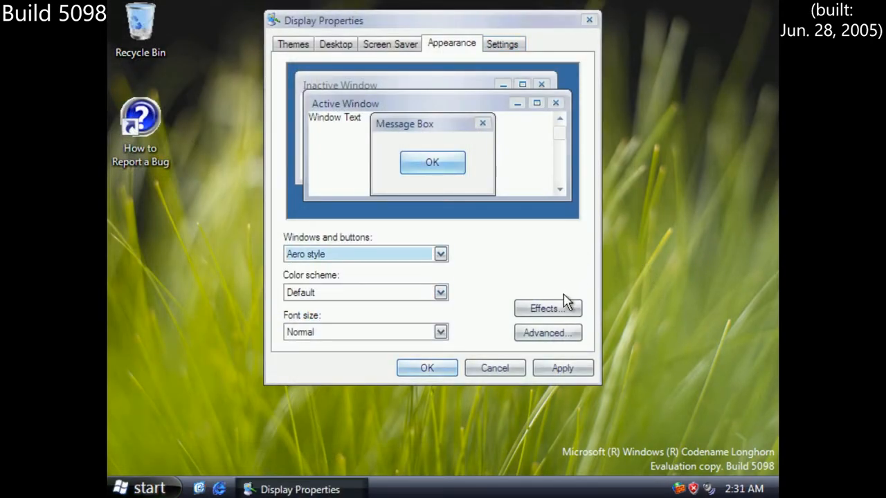
mouse_move(587, 247)
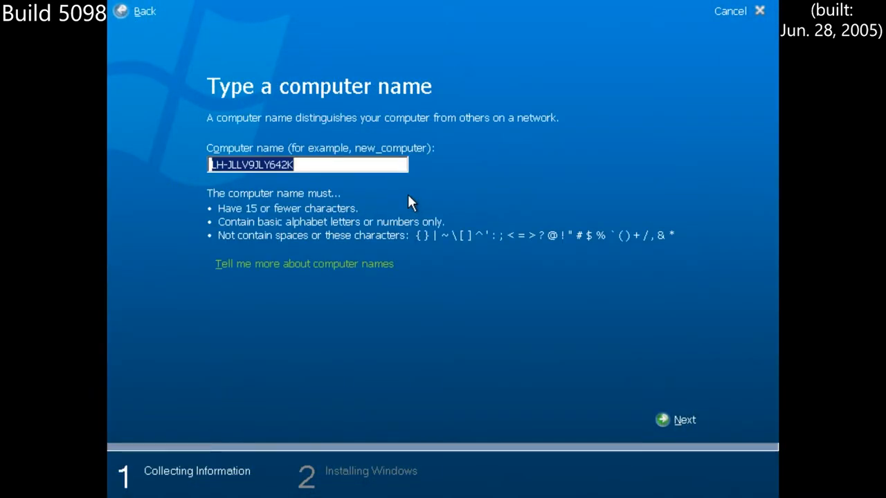
- Switch Control Panel to Classic View, then bring up the Start menu
click(684, 420)
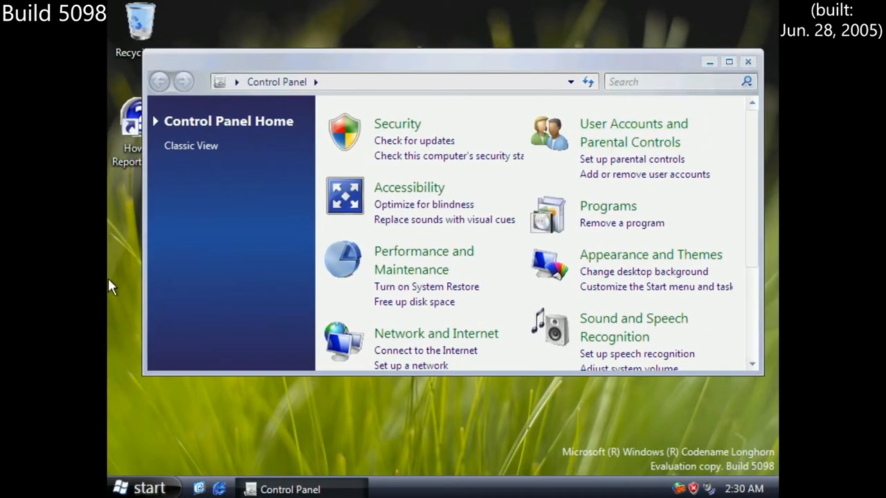
click(191, 146)
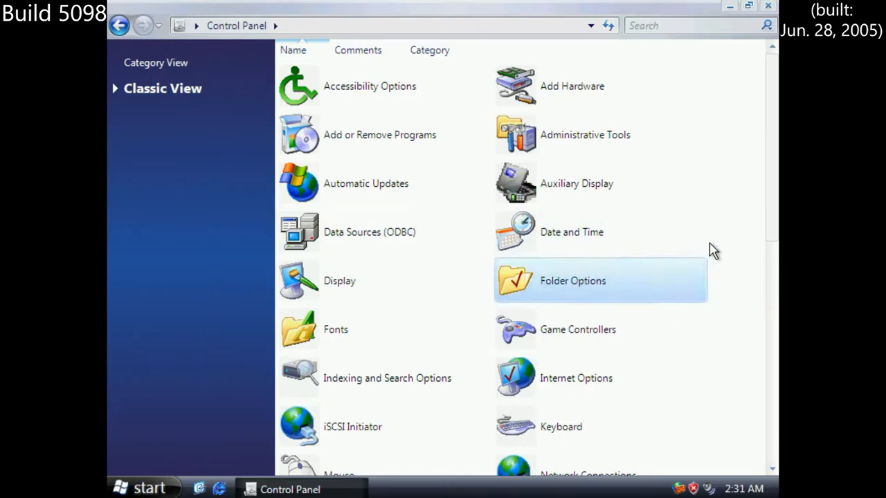
click(141, 488)
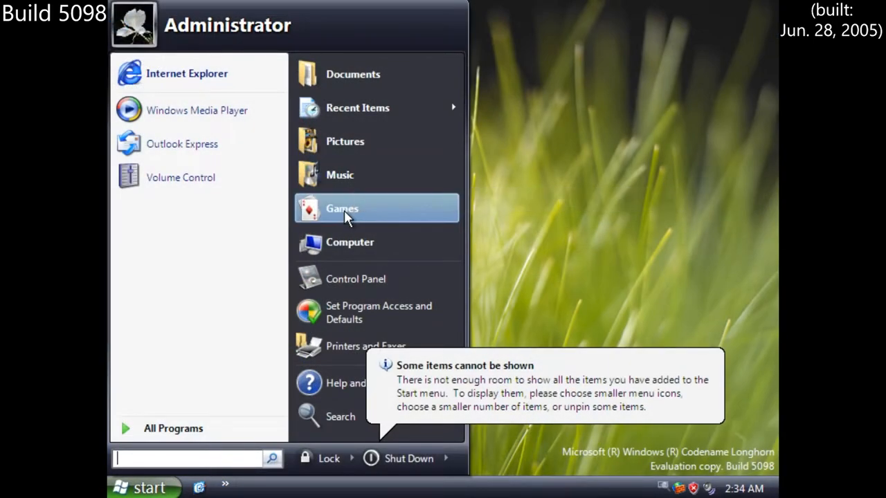
- Browse the Games folder and show the FreeCell game details
click(342, 207)
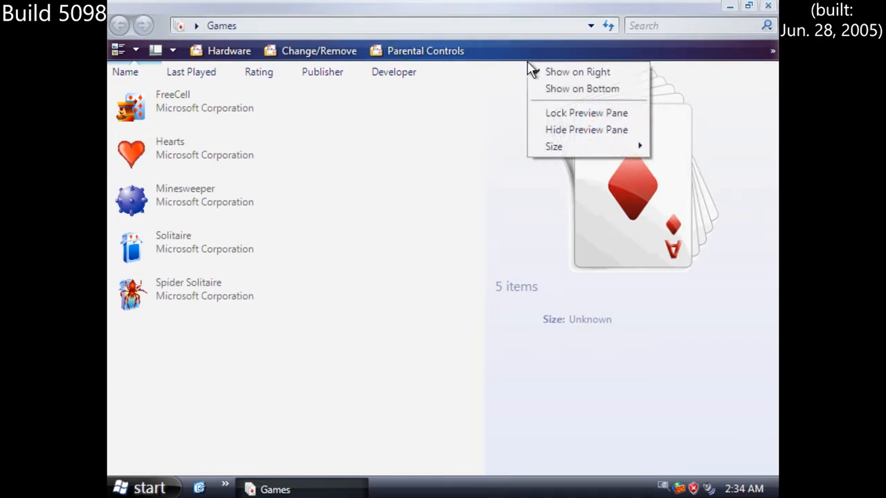
right_click(478, 108)
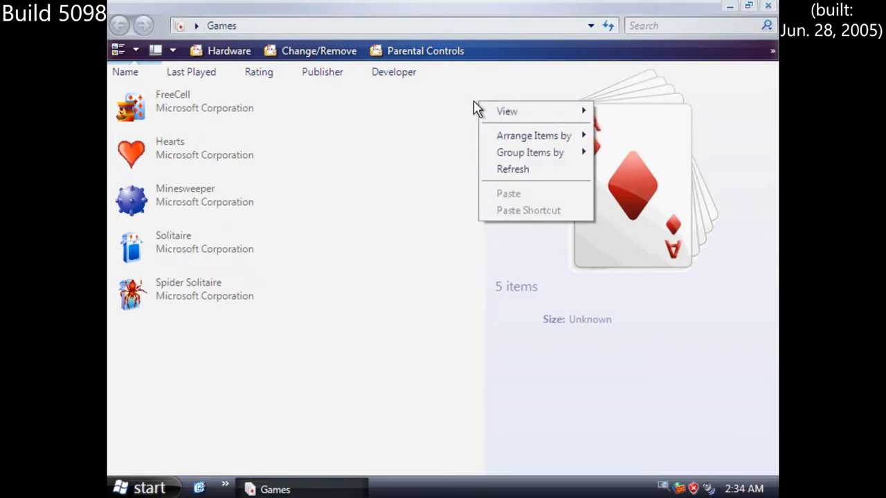
click(291, 103)
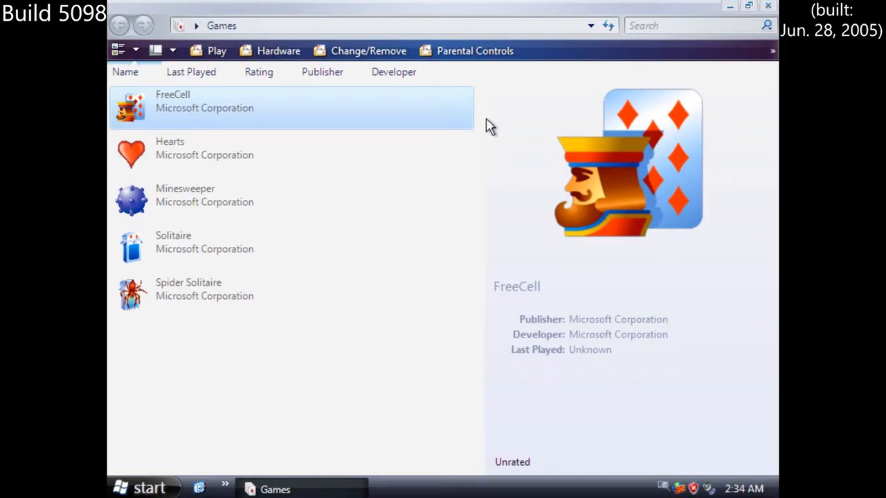
- From the documents virtual folder, open the Public folder and one of its subfolders
click(141, 488)
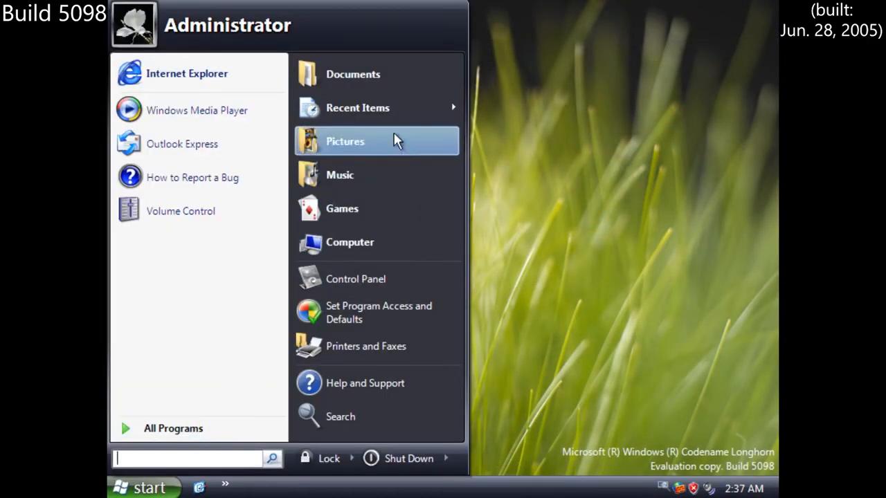
click(353, 75)
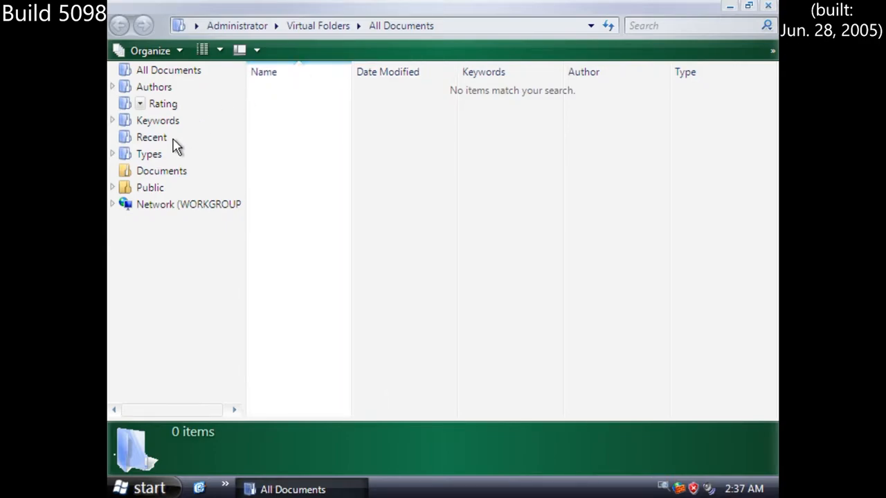
mouse_move(159, 205)
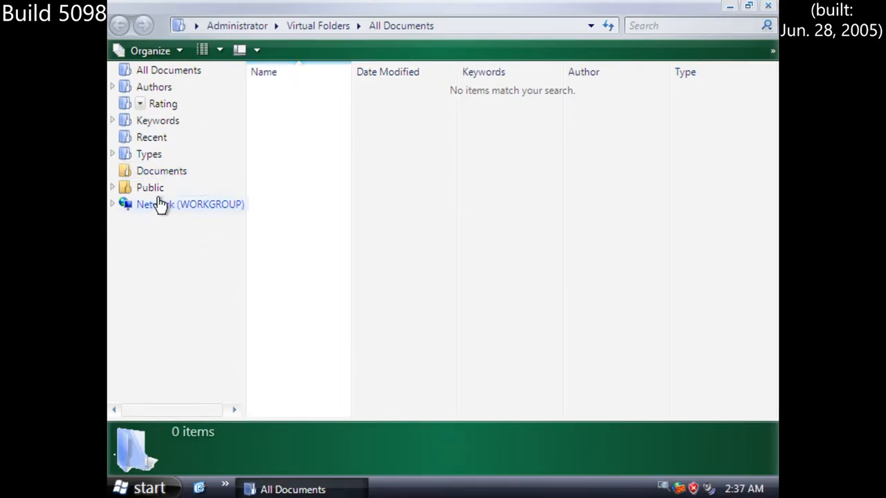
click(150, 188)
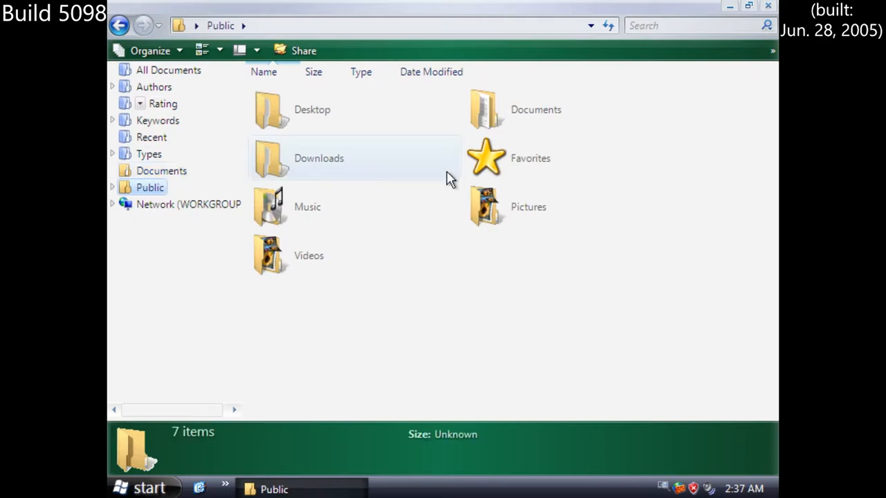
double_click(313, 109)
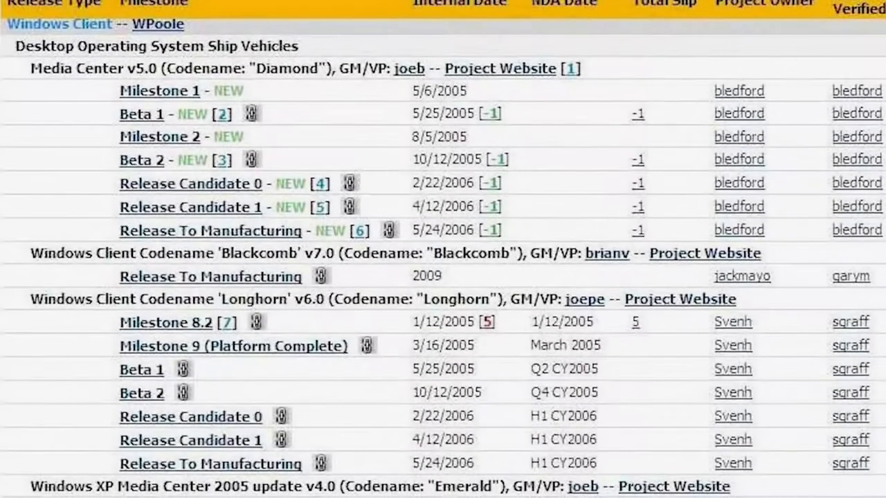
- Scroll the milestone map past Longhorn v6.0 to the XP Pro x64 Edition dates
scroll(down, 3)
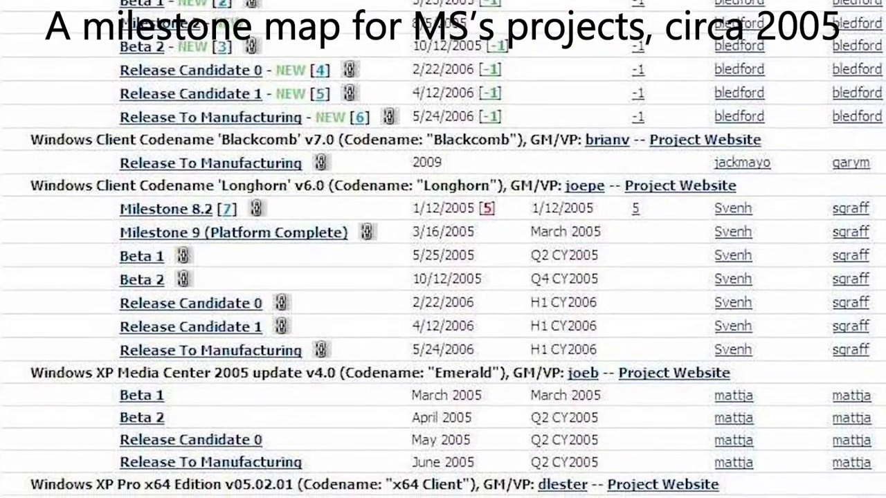
scroll(down, 3)
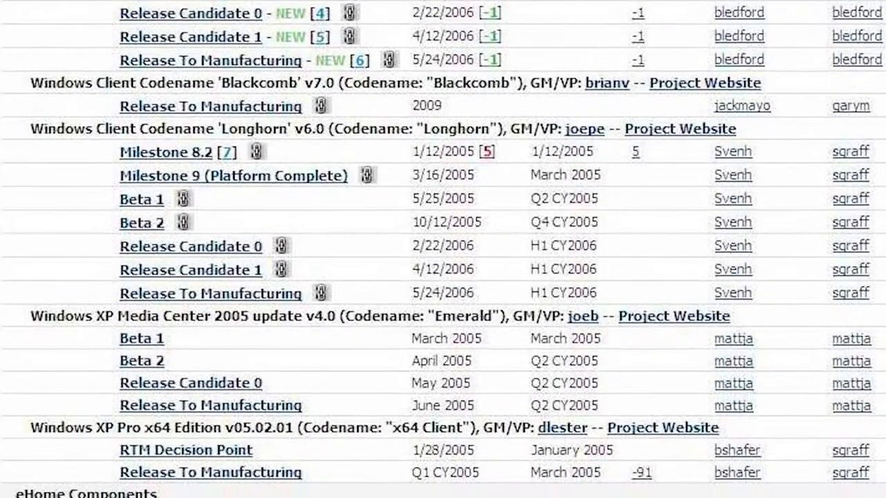